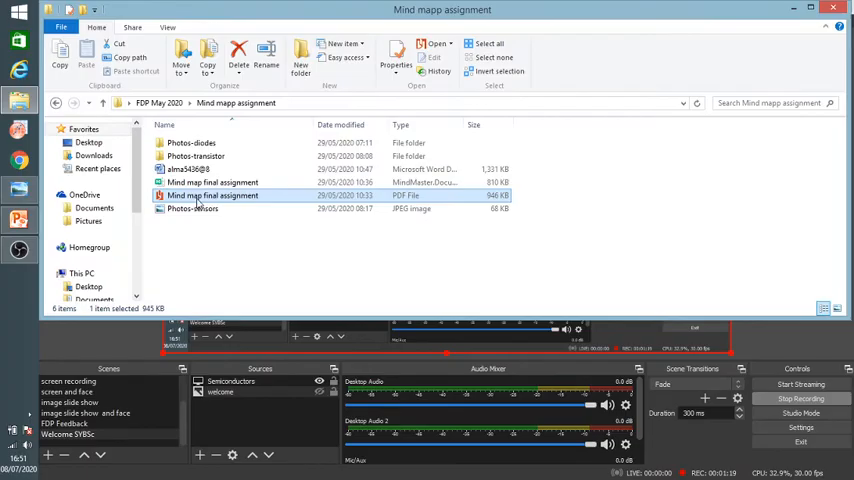
Open the 'Mind map final assignment' image in the Photos viewer full screen
{"action": "double_click", "coordinate": [212, 196]}
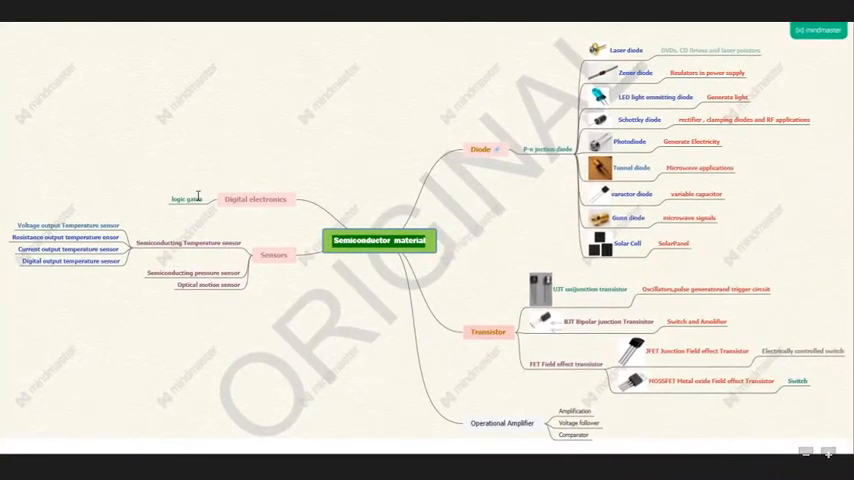
{"action": "mouse_move", "coordinate": [288, 174]}
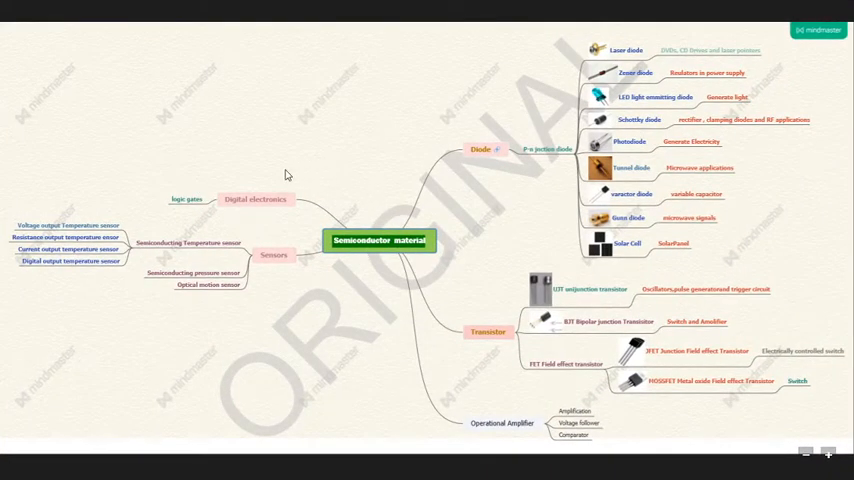
{"action": "mouse_move", "coordinate": [344, 282]}
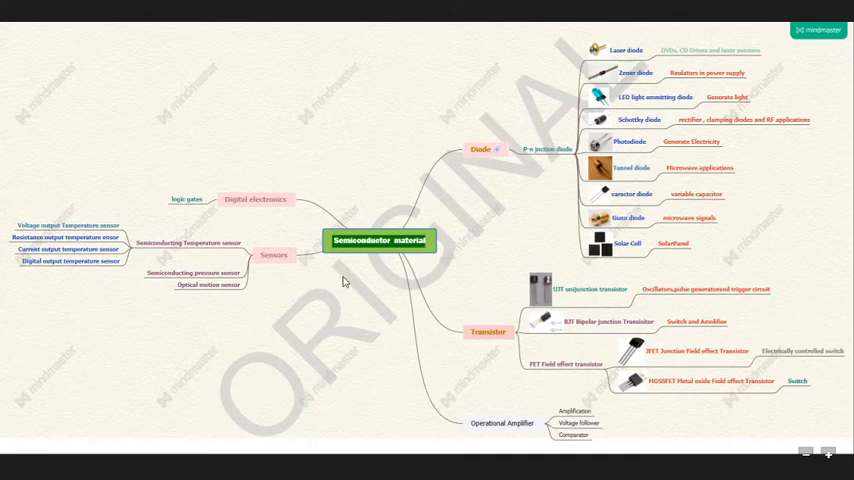
{"action": "mouse_move", "coordinate": [360, 360]}
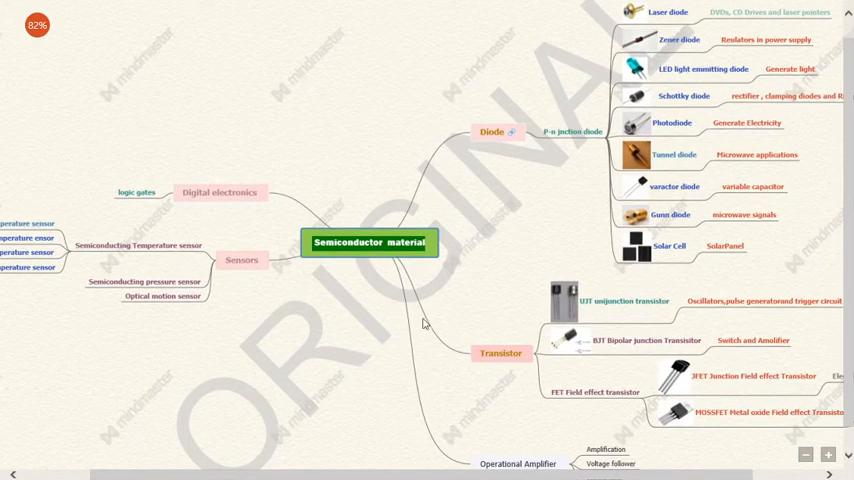
{"action": "mouse_move", "coordinate": [362, 264]}
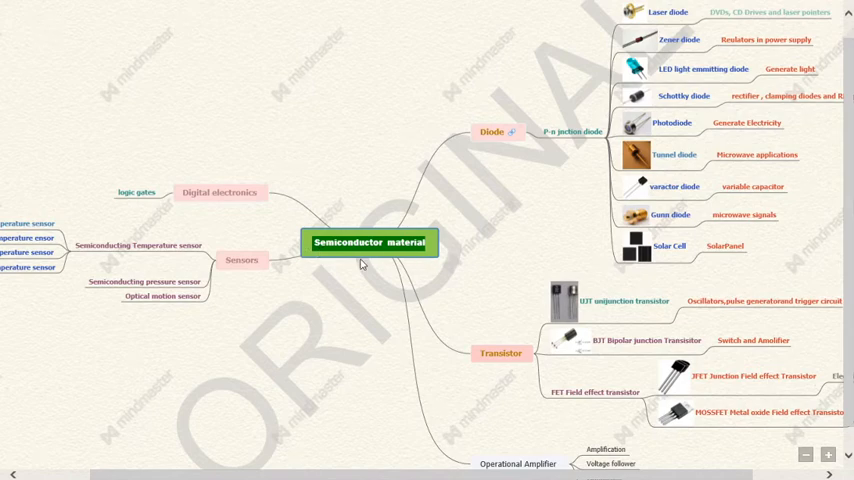
{"action": "mouse_move", "coordinate": [322, 260]}
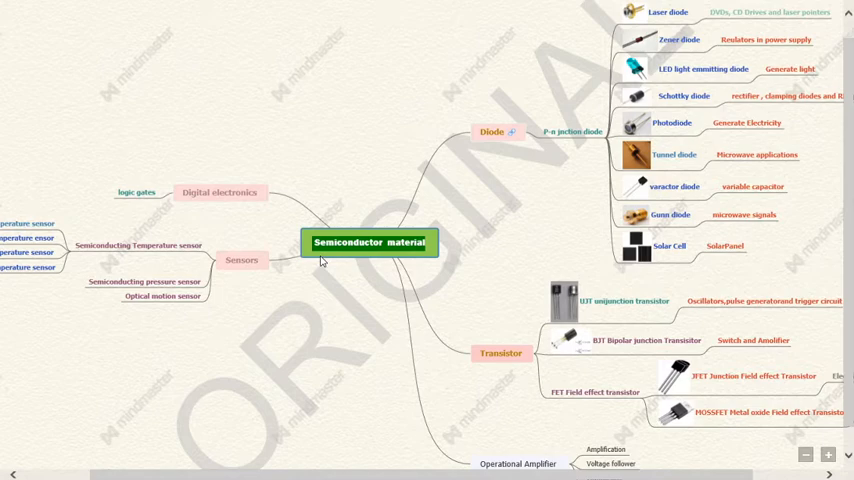
{"action": "mouse_move", "coordinate": [376, 260]}
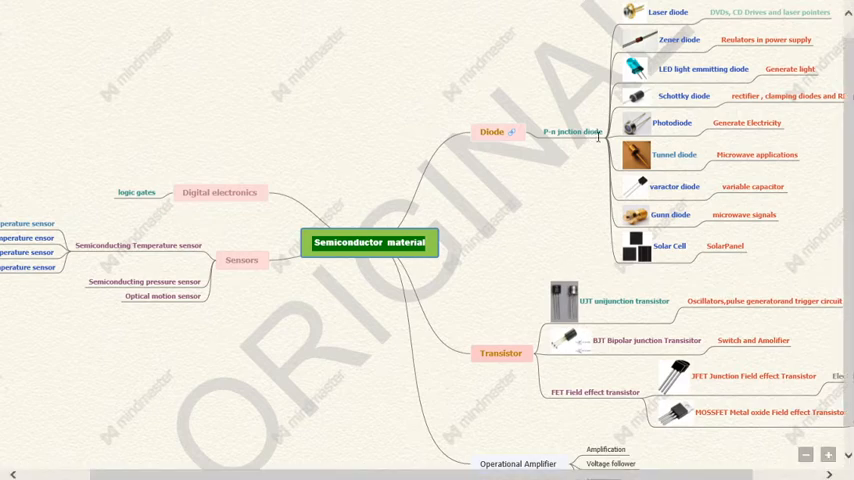
{"action": "mouse_move", "coordinate": [648, 264]}
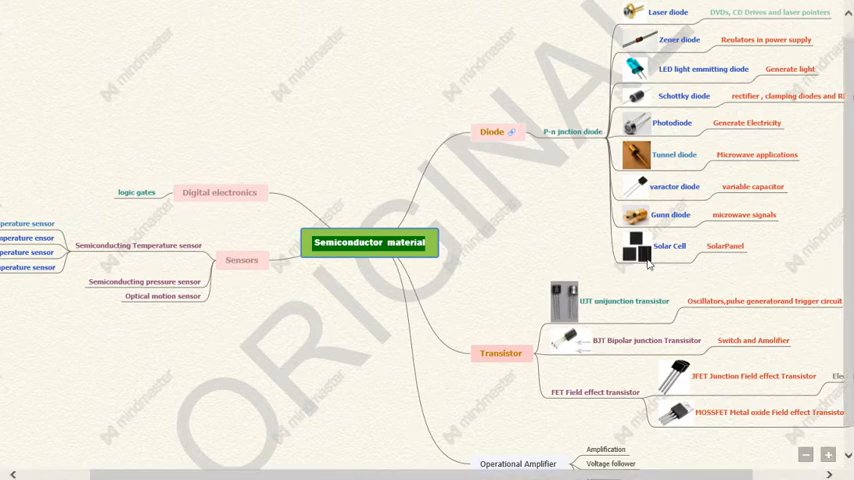
{"action": "mouse_move", "coordinate": [638, 160]}
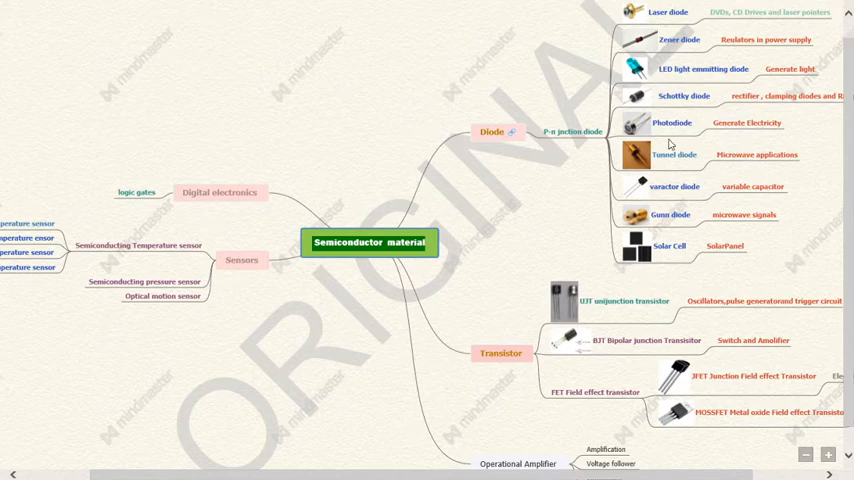
{"action": "mouse_move", "coordinate": [680, 204]}
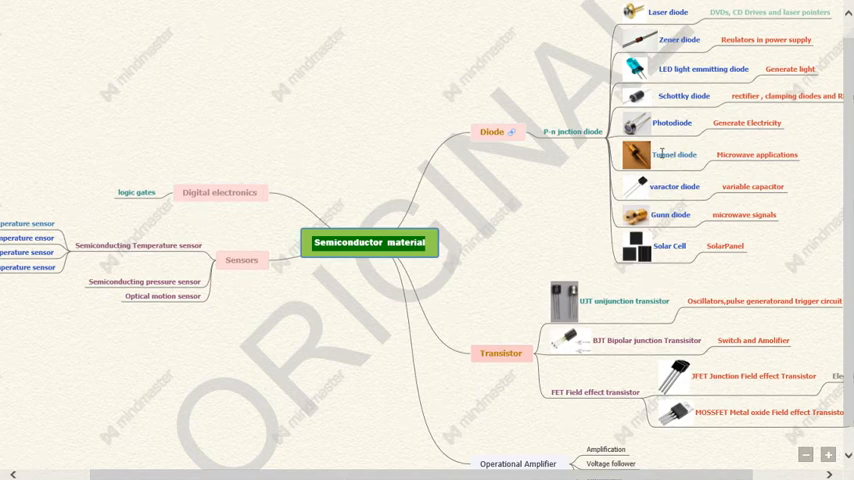
{"action": "mouse_move", "coordinate": [640, 152]}
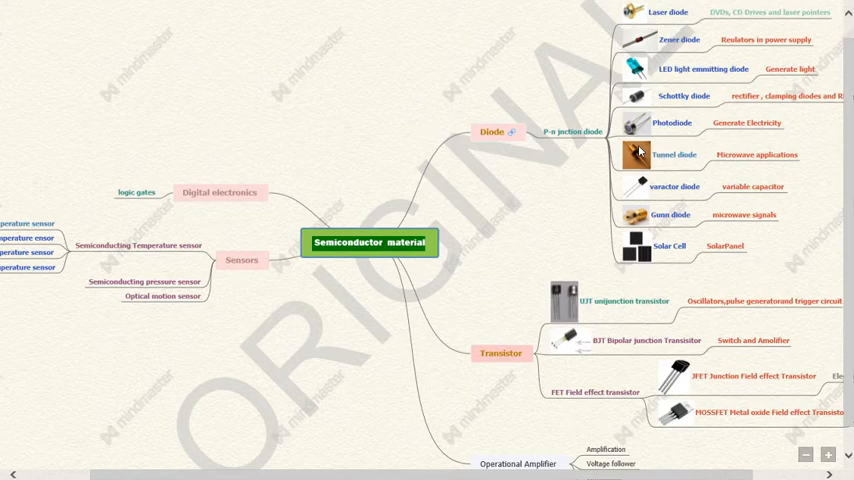
{"action": "mouse_move", "coordinate": [636, 148]}
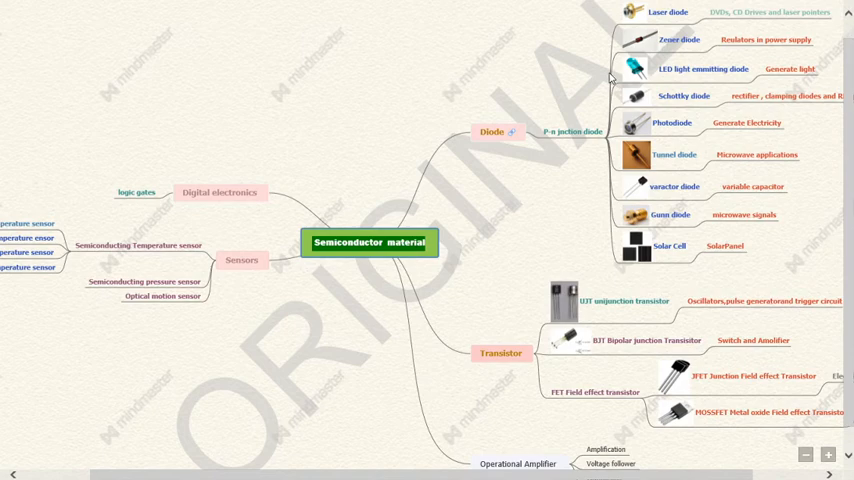
{"action": "mouse_move", "coordinate": [658, 264]}
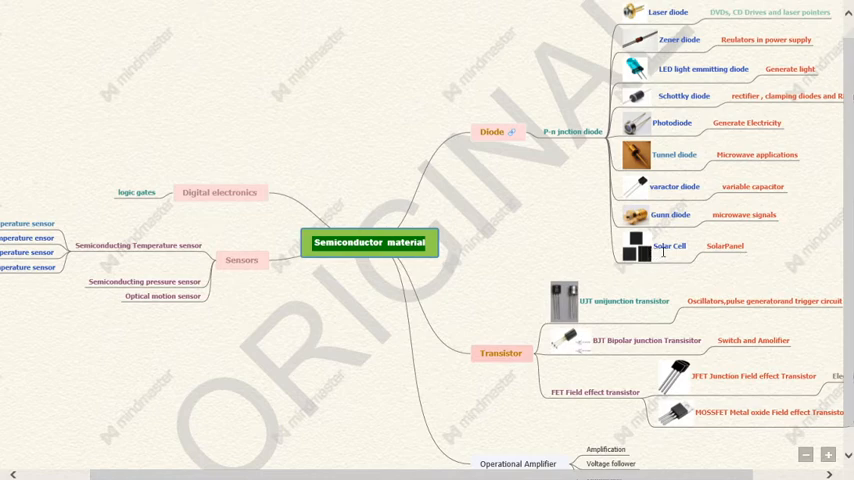
{"action": "mouse_move", "coordinate": [468, 308]}
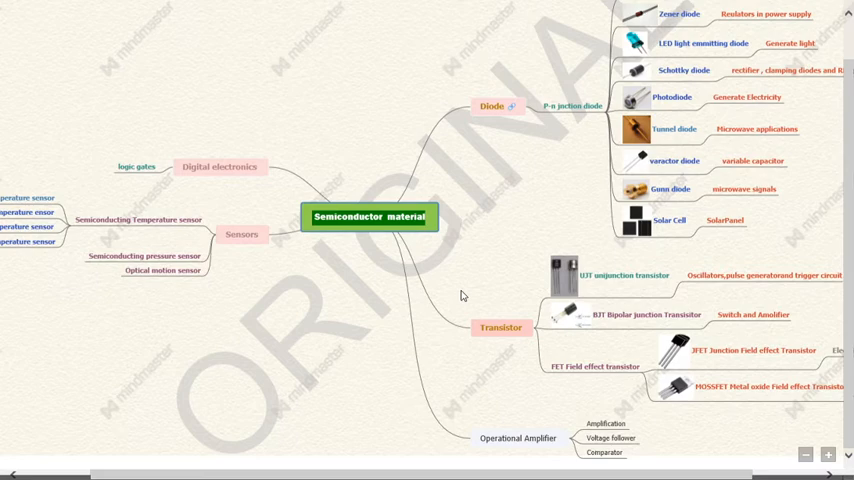
{"action": "mouse_move", "coordinate": [424, 288]}
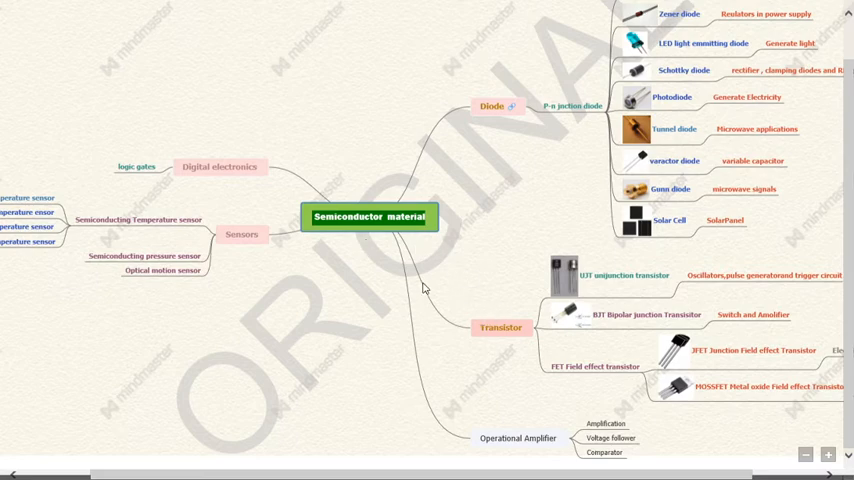
{"action": "mouse_move", "coordinate": [504, 348]}
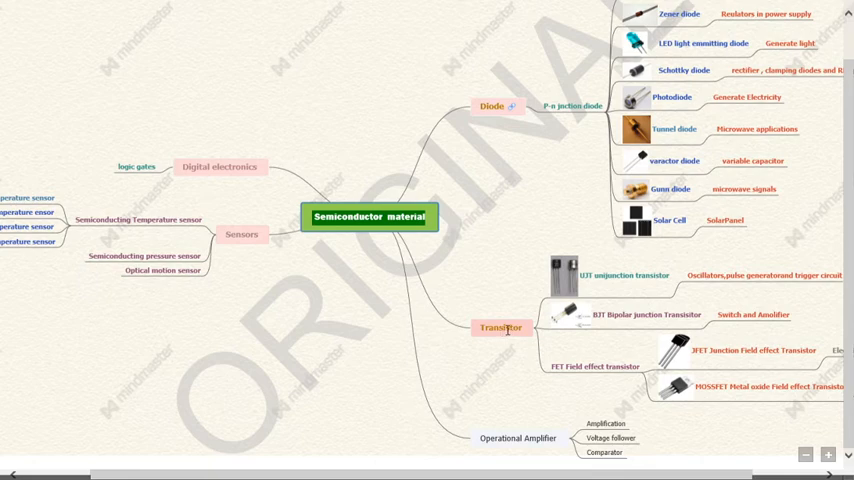
{"action": "mouse_move", "coordinate": [544, 300]}
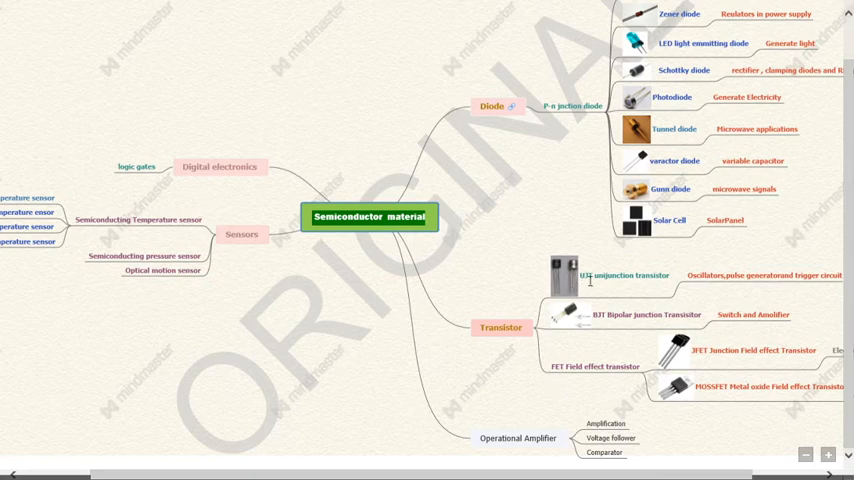
{"action": "mouse_move", "coordinate": [600, 336]}
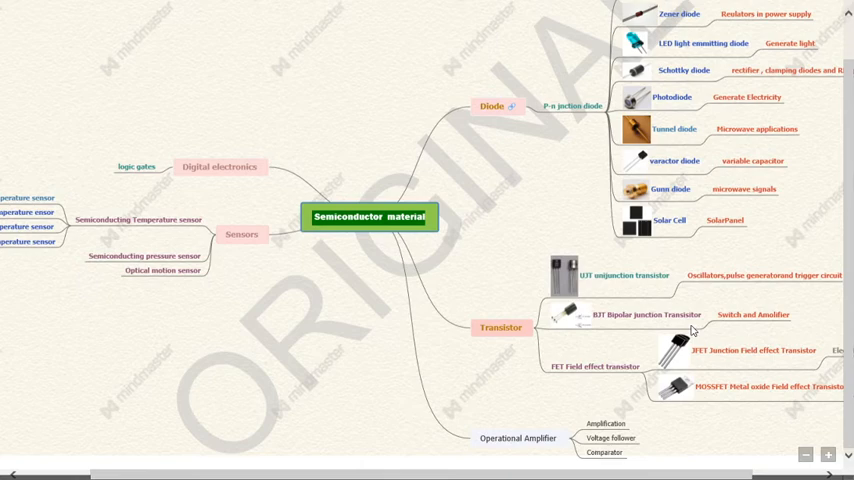
{"action": "mouse_move", "coordinate": [644, 320]}
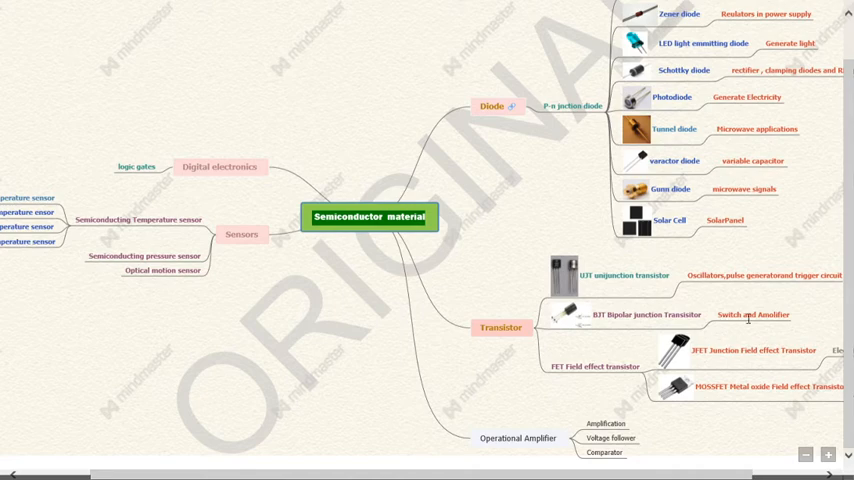
{"action": "mouse_move", "coordinate": [772, 328]}
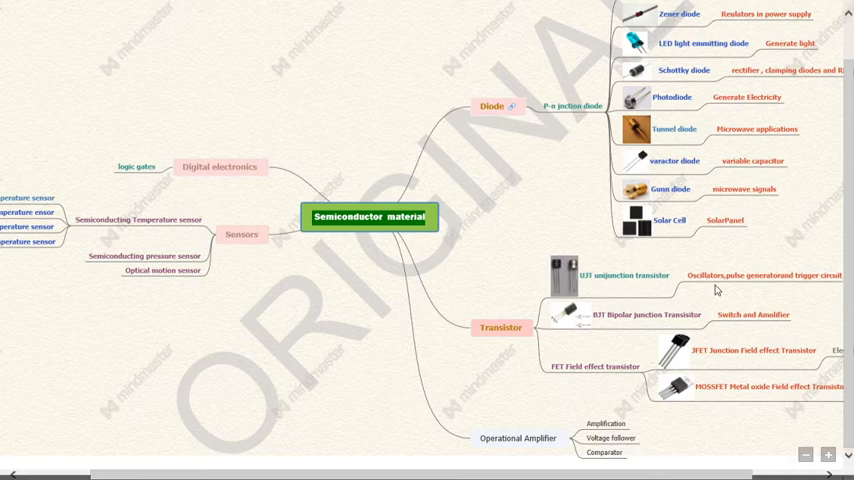
{"action": "mouse_move", "coordinate": [820, 282]}
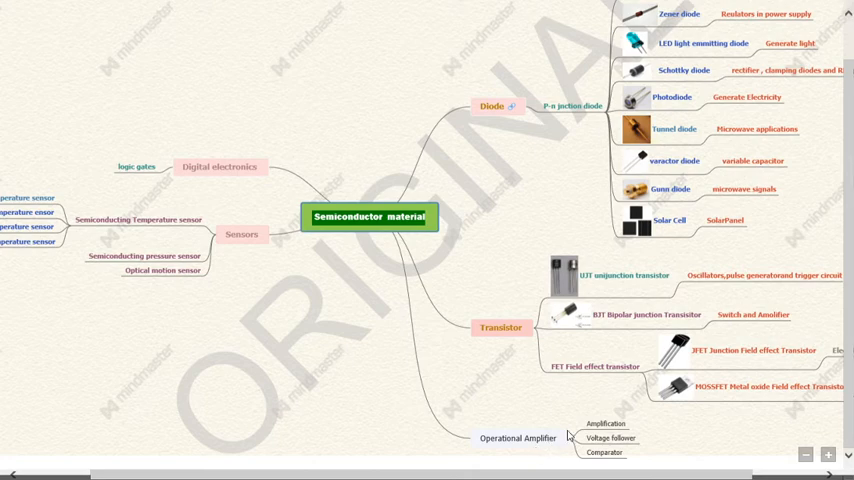
{"action": "mouse_move", "coordinate": [568, 436]}
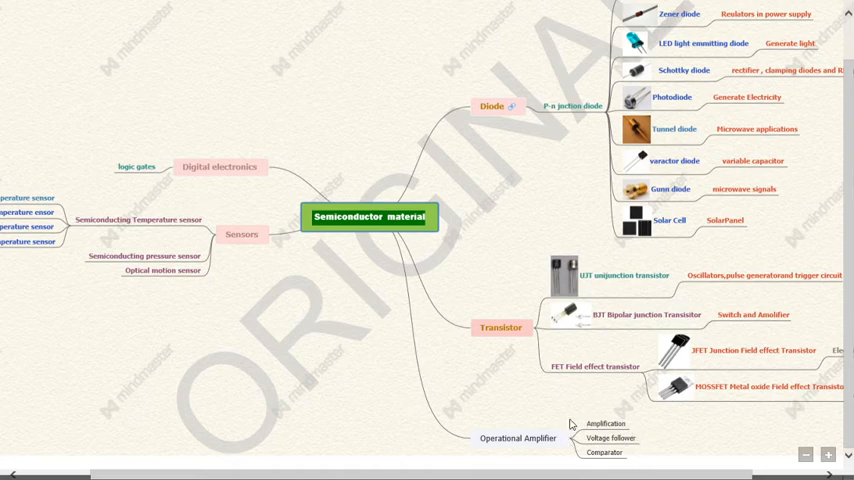
{"action": "mouse_move", "coordinate": [482, 394]}
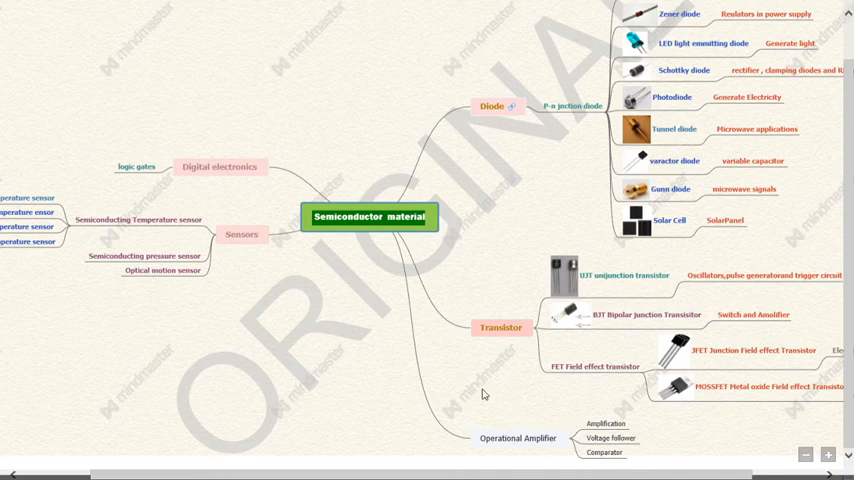
{"action": "mouse_move", "coordinate": [348, 300]}
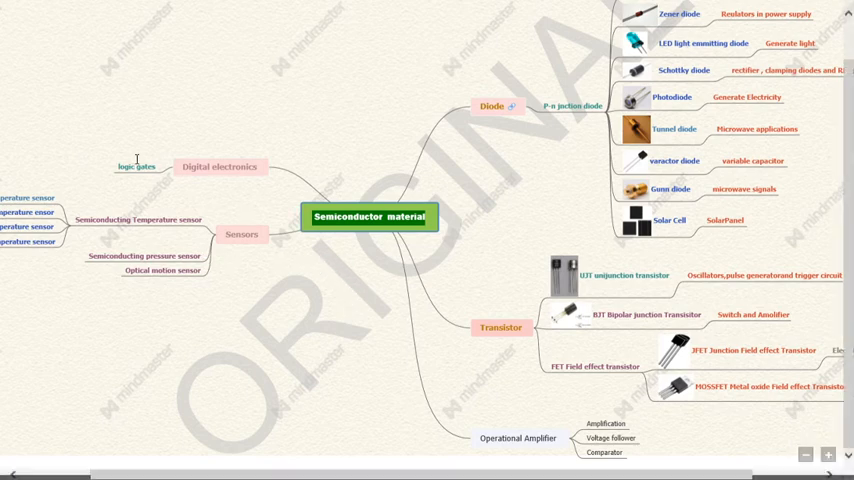
{"action": "mouse_move", "coordinate": [248, 184]}
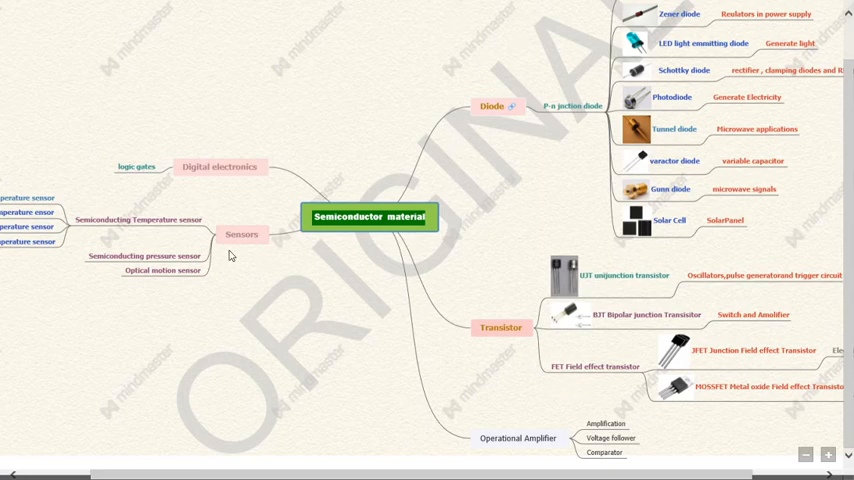
{"action": "mouse_move", "coordinate": [308, 236]}
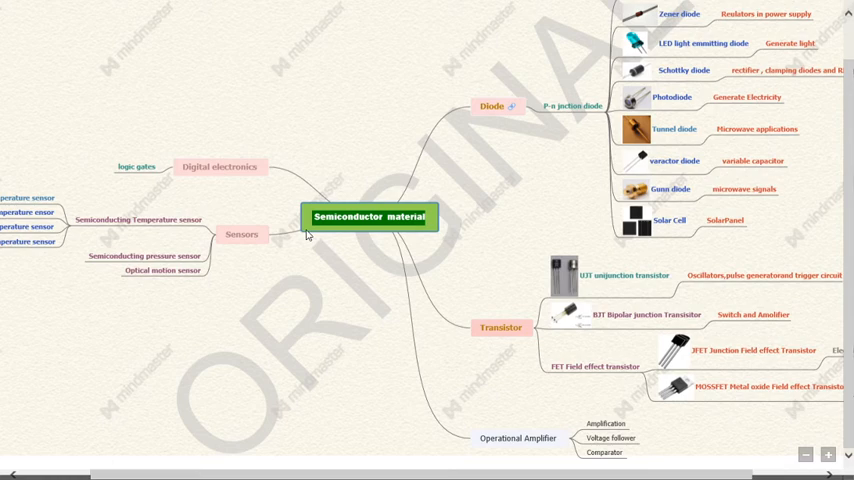